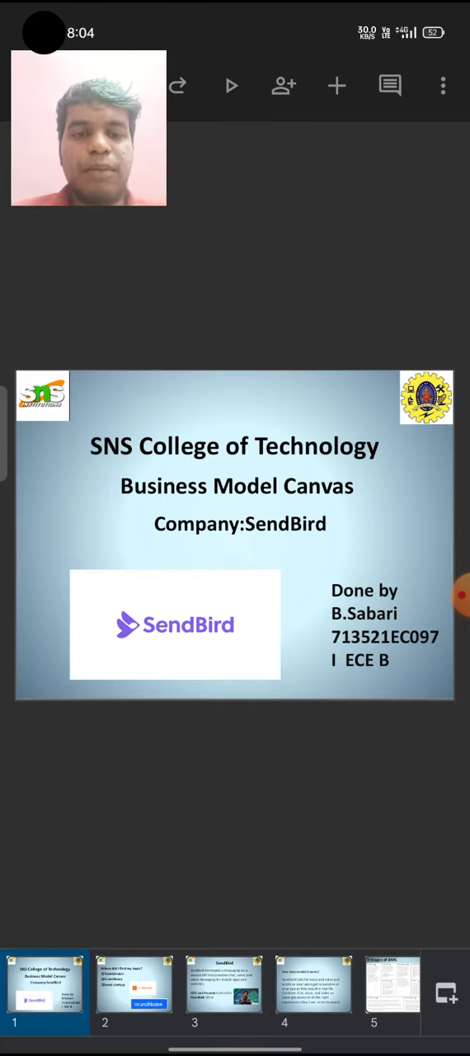
- Advance through slides 2, 3 and 4 covering topic sources, the SendBird overview and how it works
{"action": "left_click", "coordinate": [135, 986]}
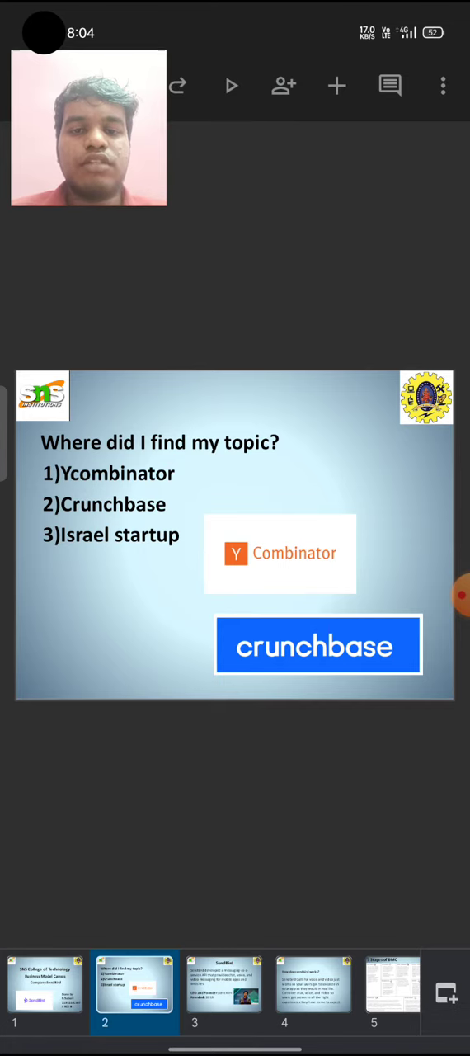
{"action": "left_click", "coordinate": [224, 987]}
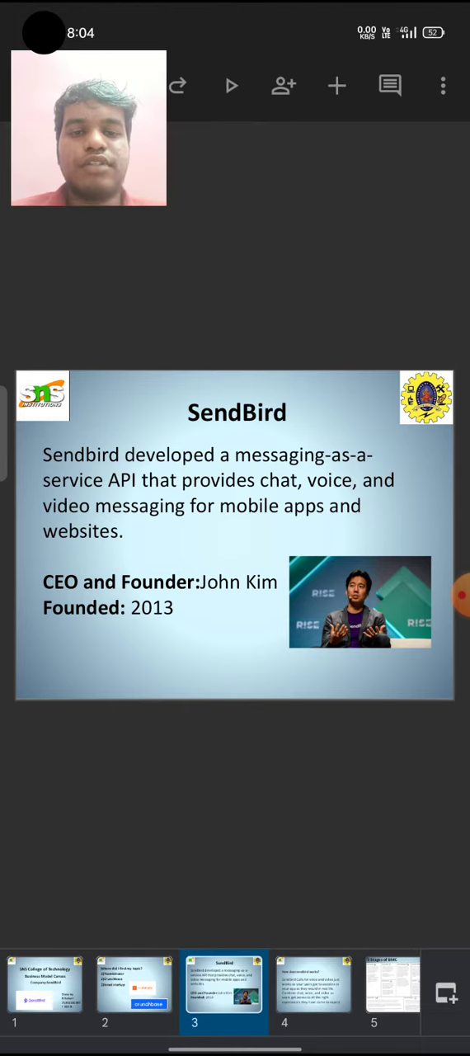
{"action": "left_click", "coordinate": [313, 990]}
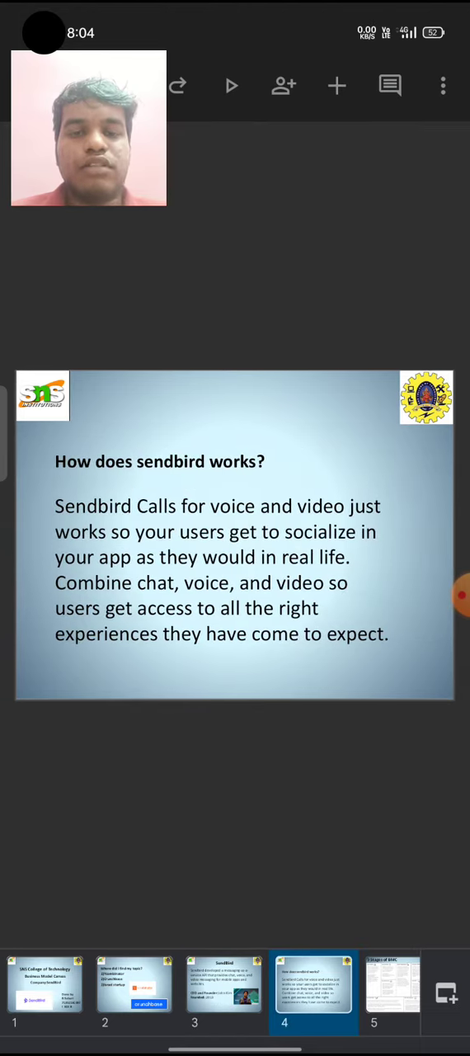